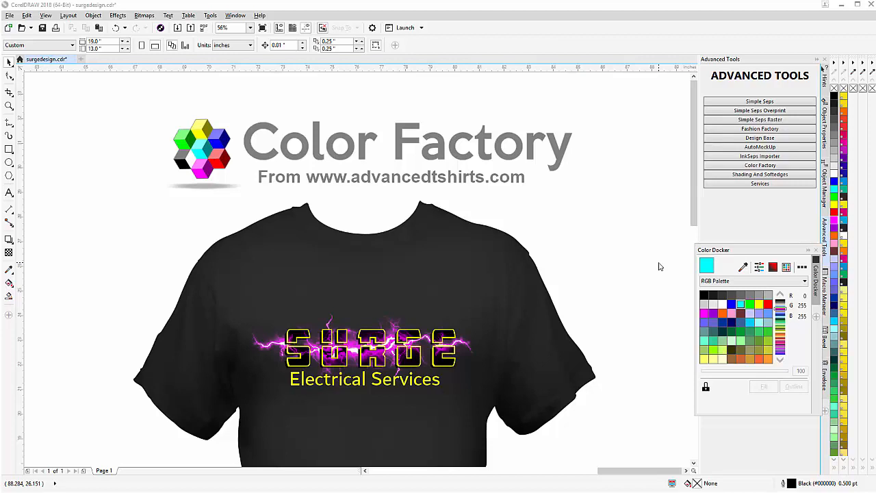
pyautogui.moveTo(413, 257)
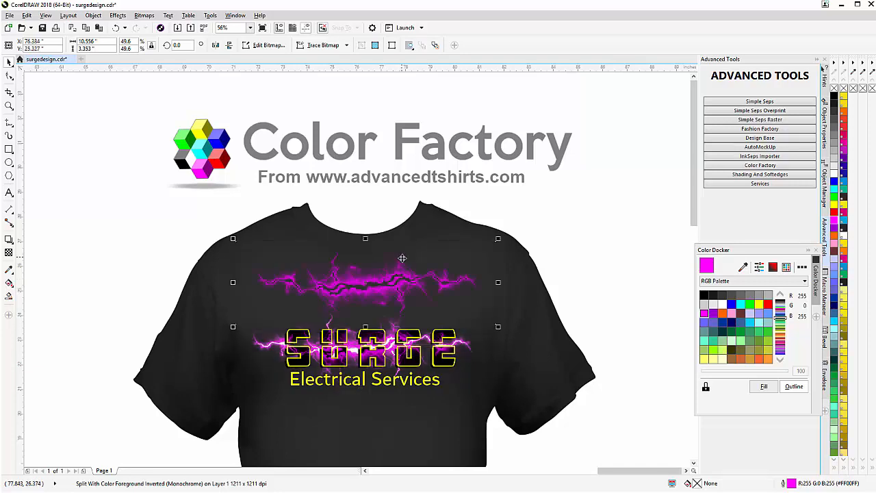
pyautogui.moveTo(469, 314)
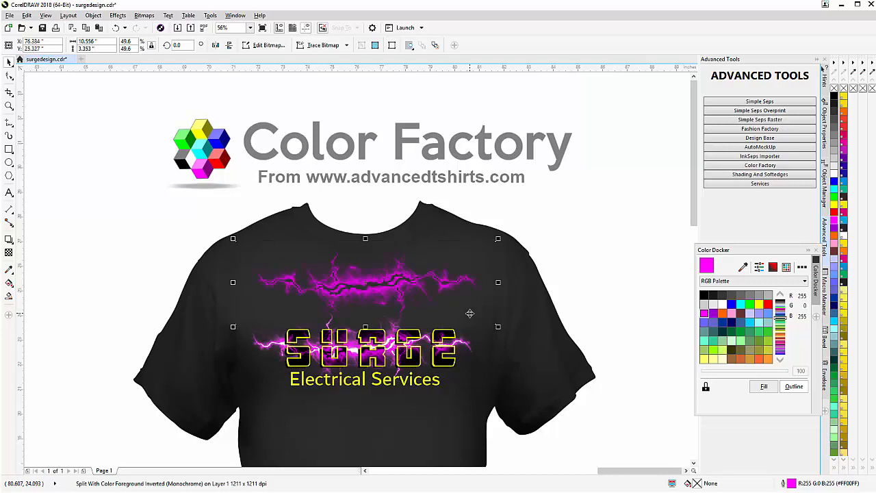
pyautogui.moveTo(443, 290)
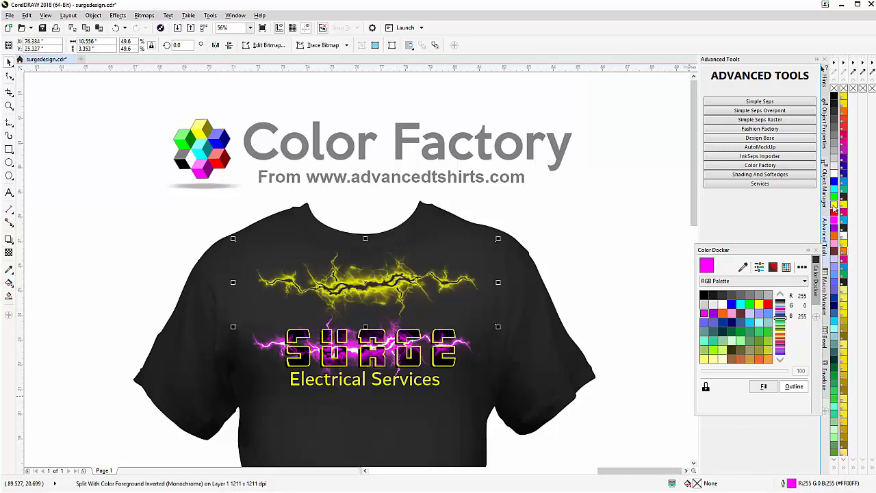
pyautogui.moveTo(572, 318)
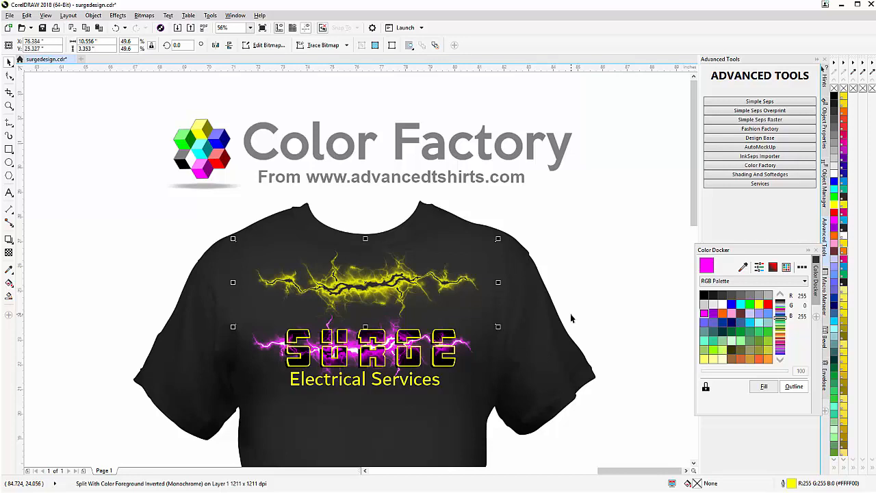
pyautogui.moveTo(439, 305)
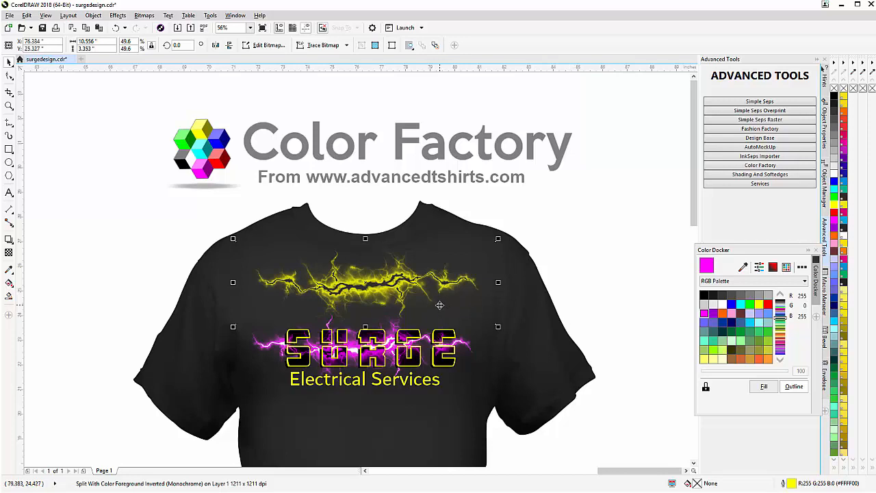
pyautogui.moveTo(390, 295)
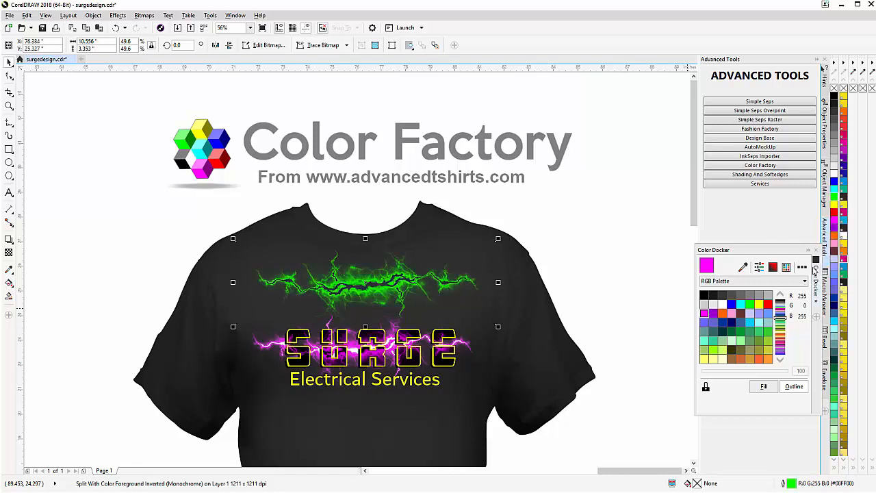
pyautogui.moveTo(383, 284)
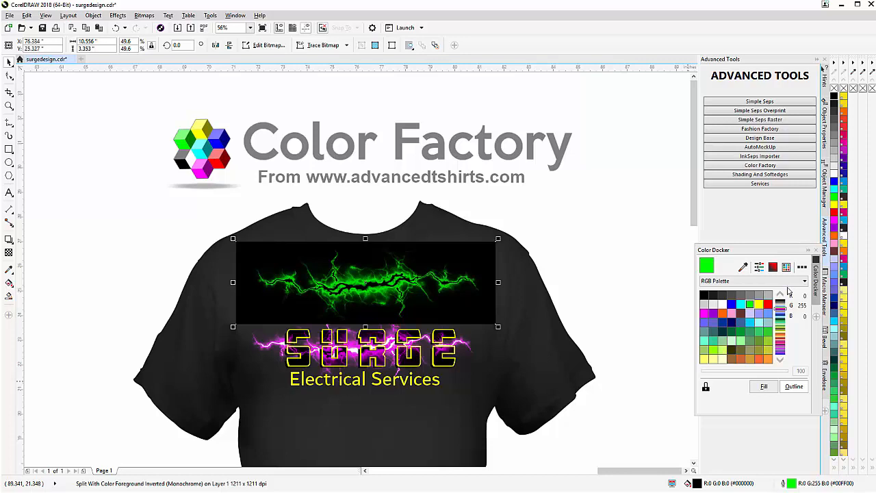
pyautogui.moveTo(787, 291)
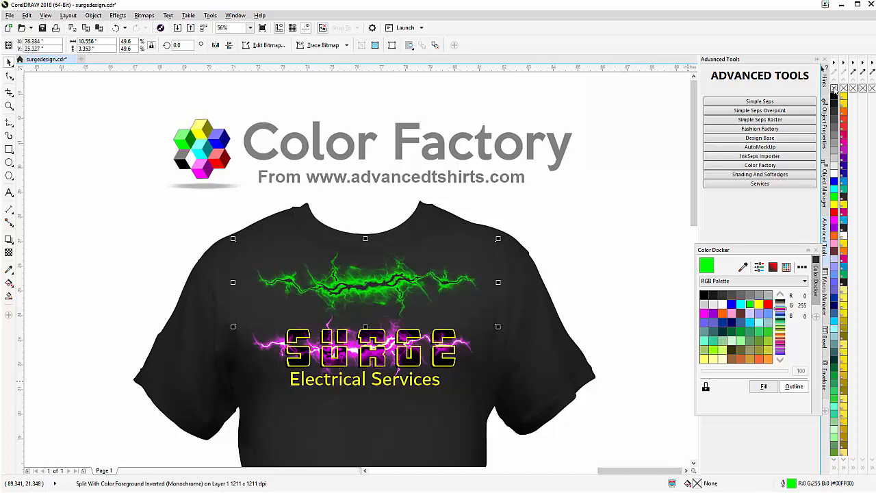
pyautogui.moveTo(336, 308)
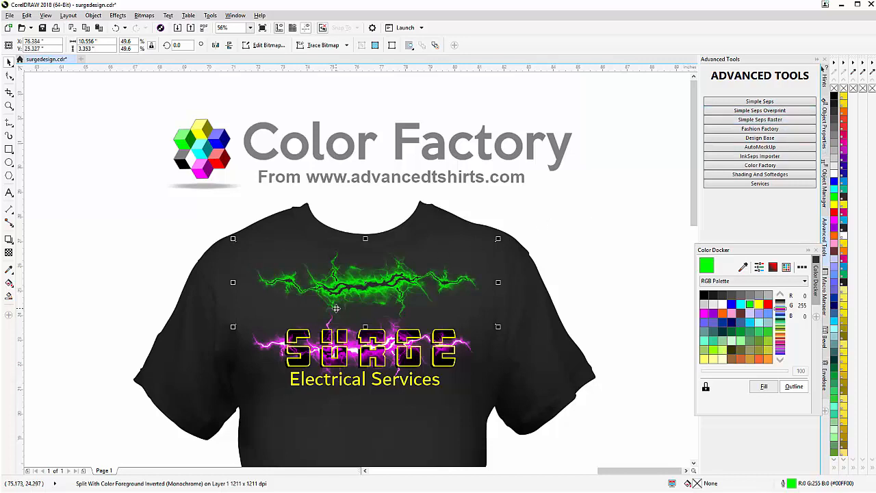
pyautogui.moveTo(342, 303)
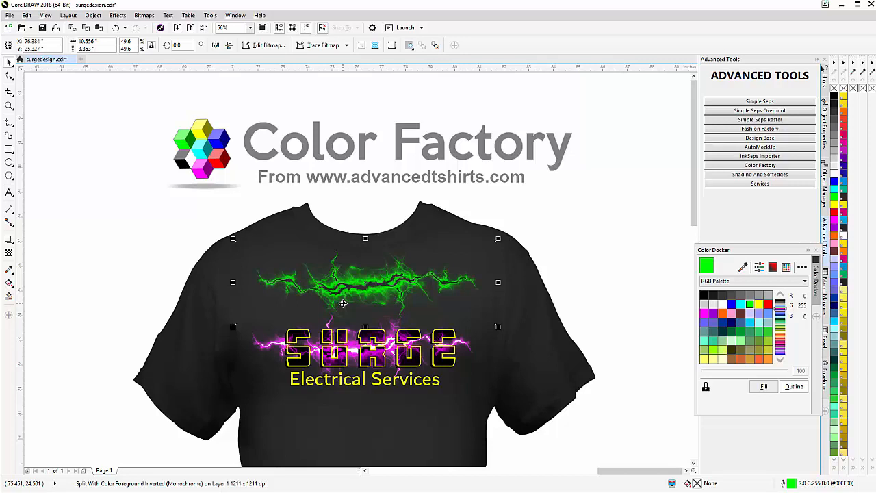
pyautogui.click(343, 303)
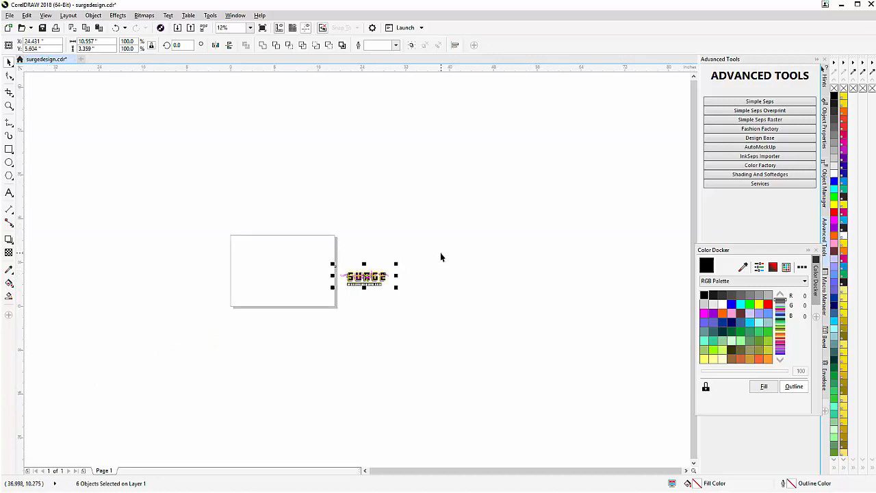
pyautogui.moveTo(326, 308)
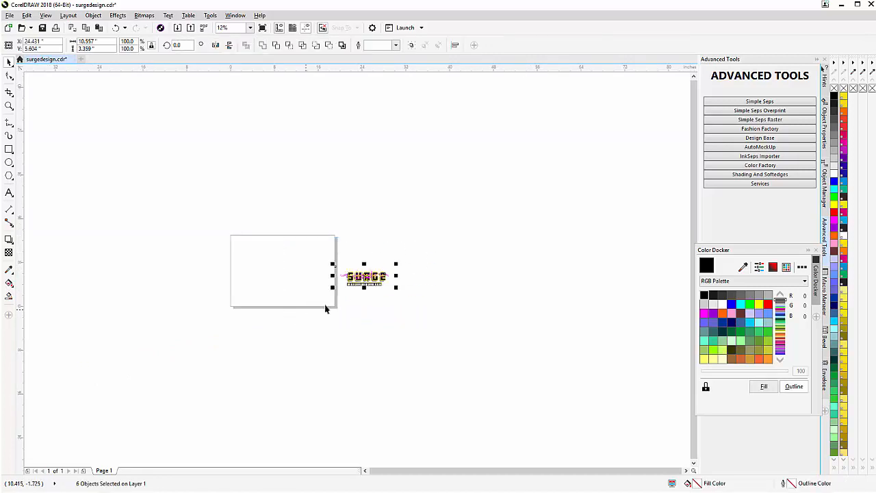
# Drag the SURGE design onto the page, then deselect it
pyautogui.moveTo(367, 277); pyautogui.dragTo(284, 274)
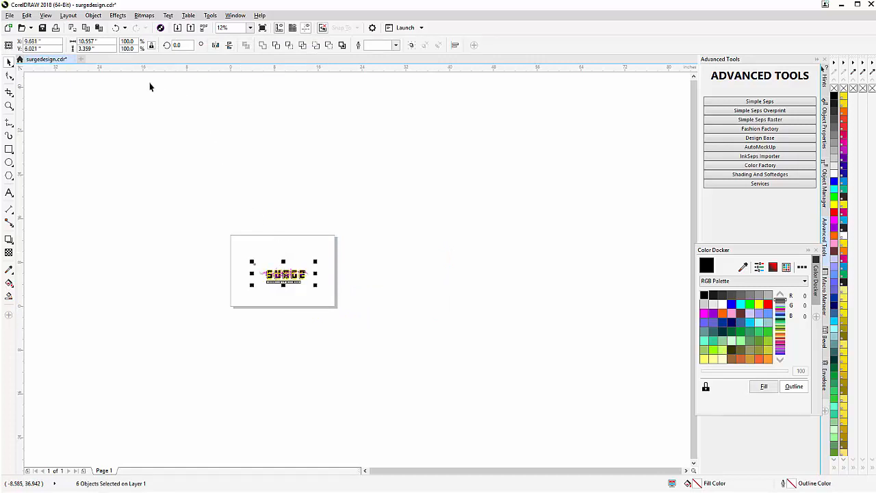
pyautogui.moveTo(87, 41)
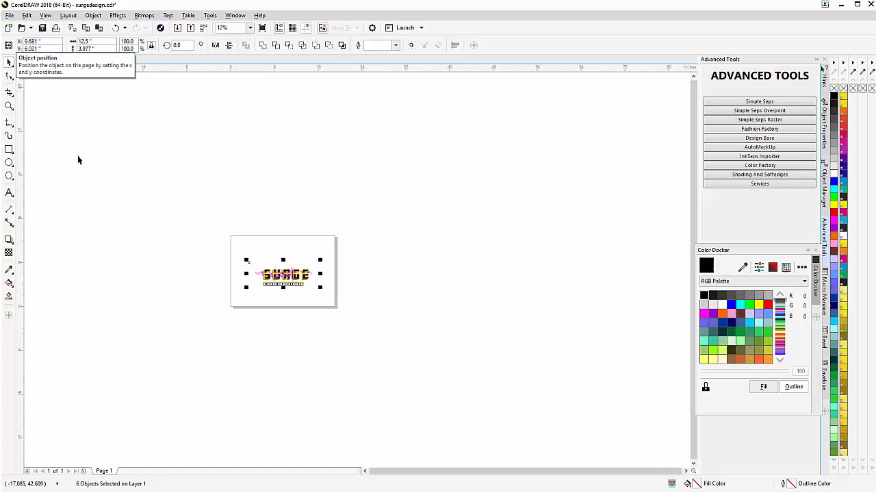
pyautogui.click(366, 322)
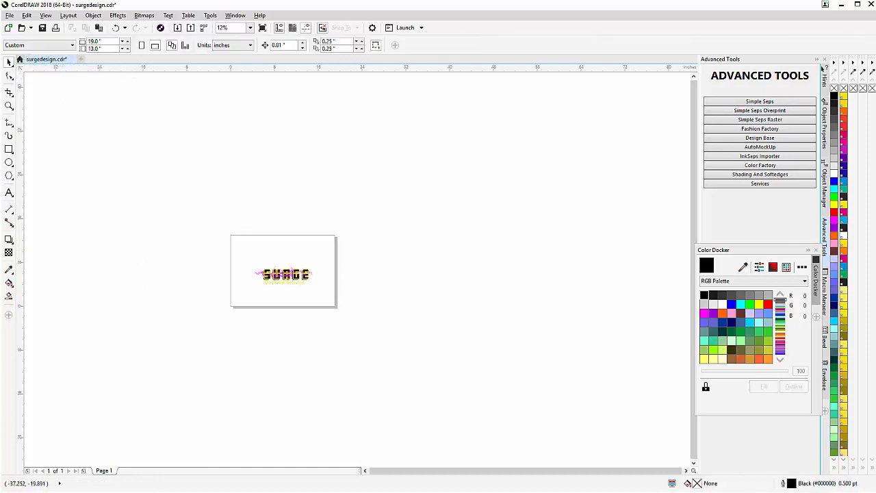
# In SimpleSeps, build a selection palette and convert all its colours to Pantone spot inks
pyautogui.click(760, 102)
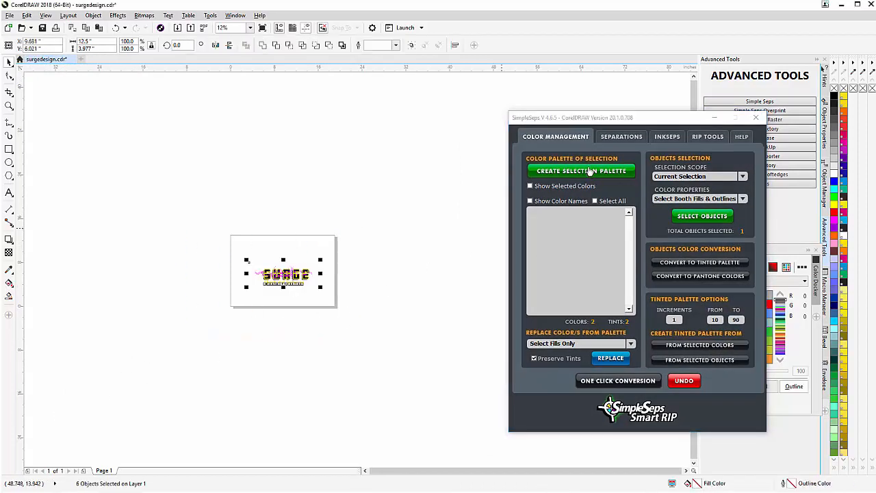
pyautogui.click(581, 170)
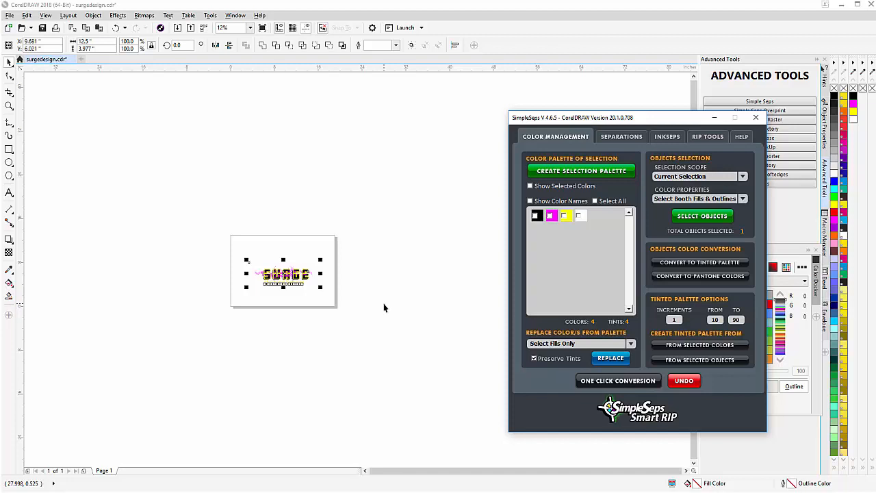
pyautogui.moveTo(571, 215)
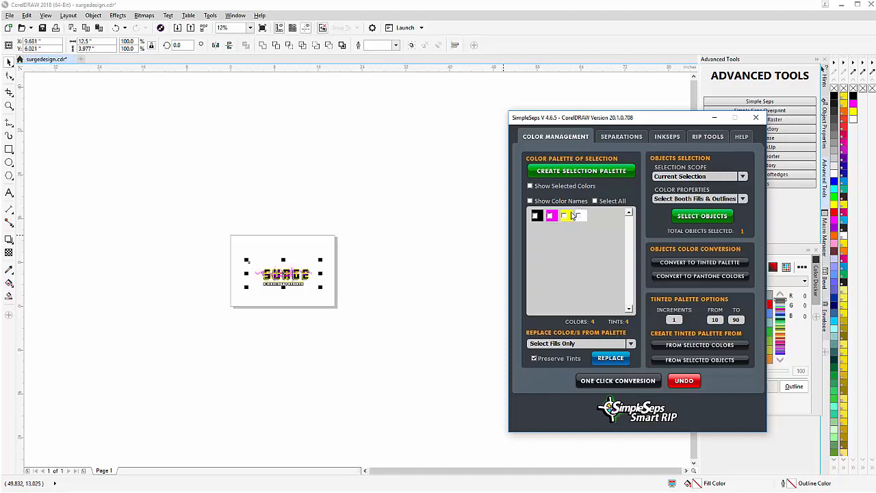
pyautogui.moveTo(551, 215)
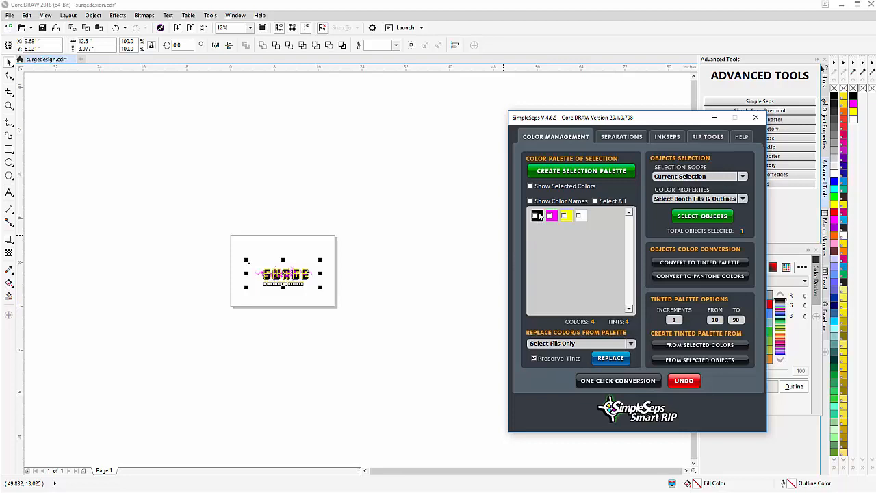
pyautogui.click(595, 201)
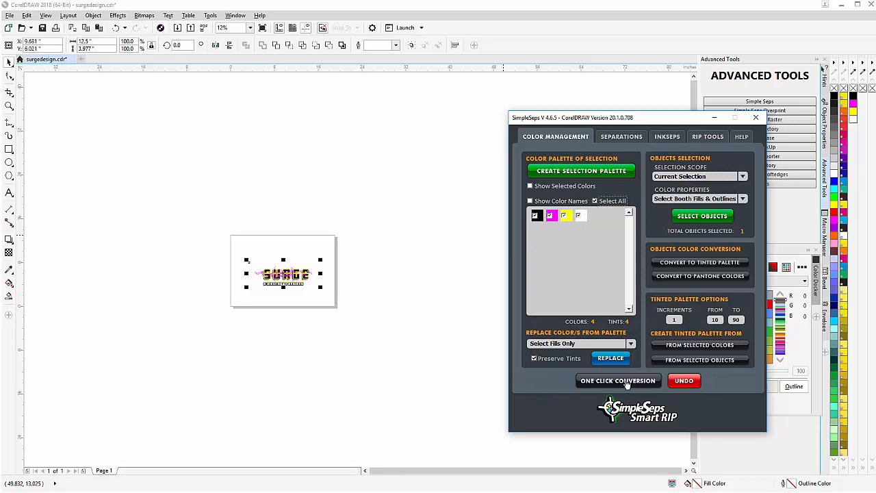
pyautogui.click(617, 380)
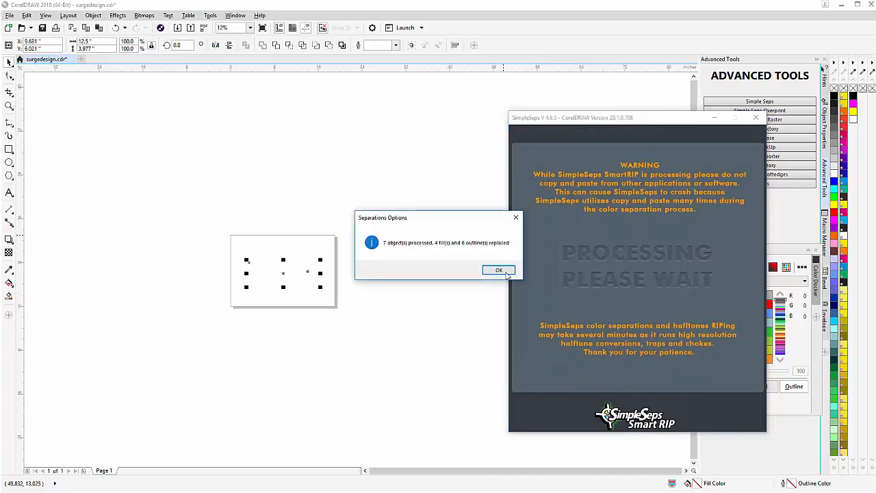
pyautogui.click(498, 269)
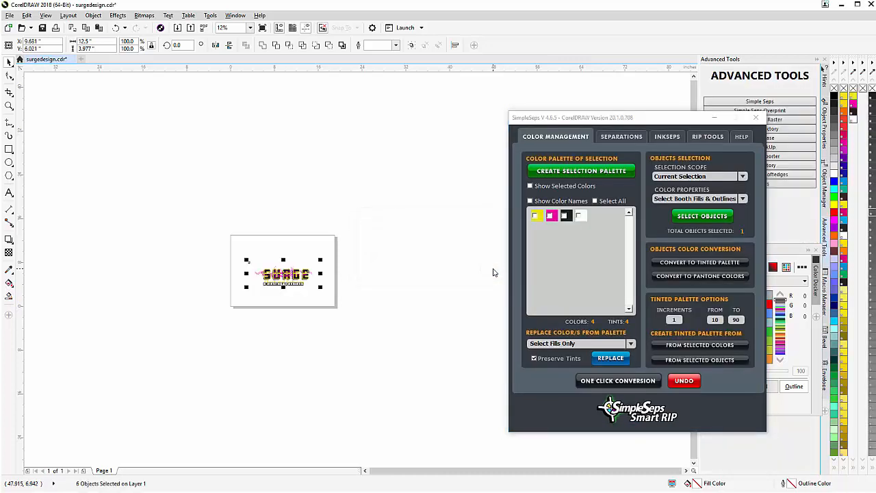
pyautogui.click(530, 200)
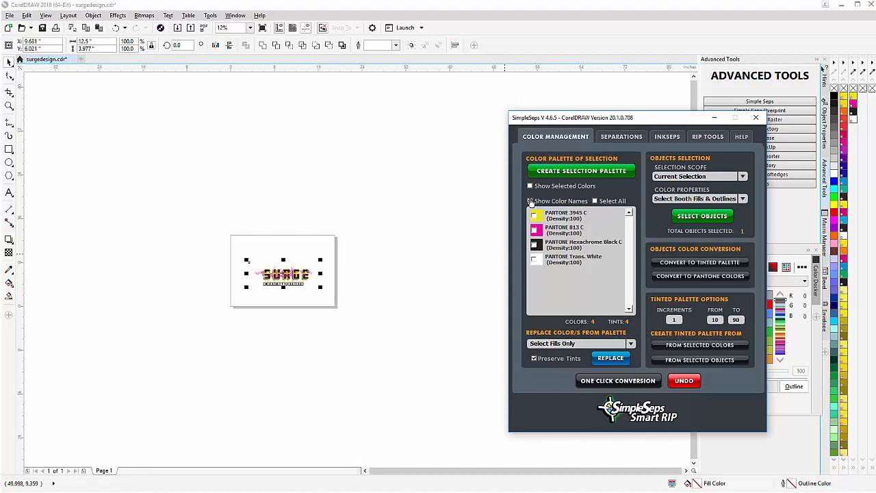
pyautogui.click(530, 200)
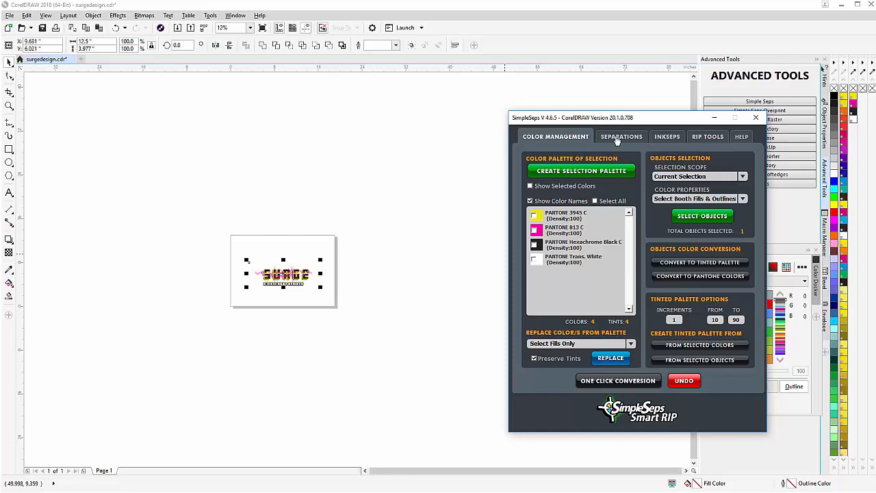
pyautogui.moveTo(643, 346)
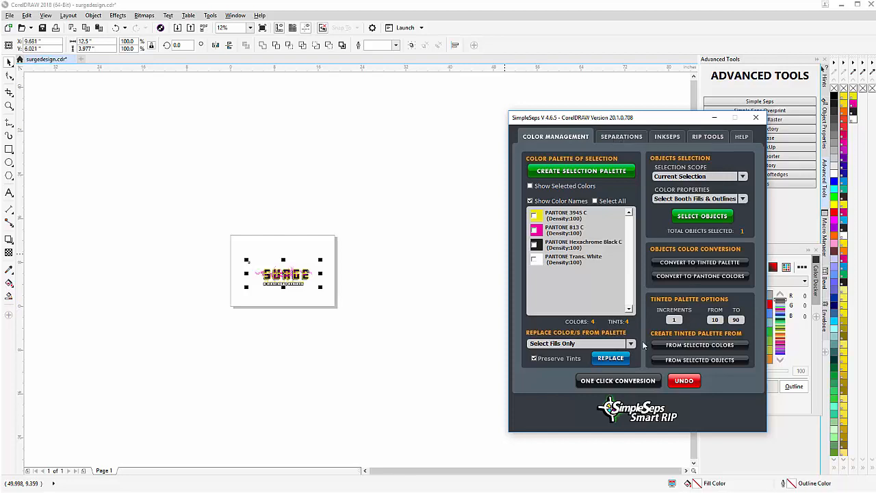
pyautogui.moveTo(523, 299)
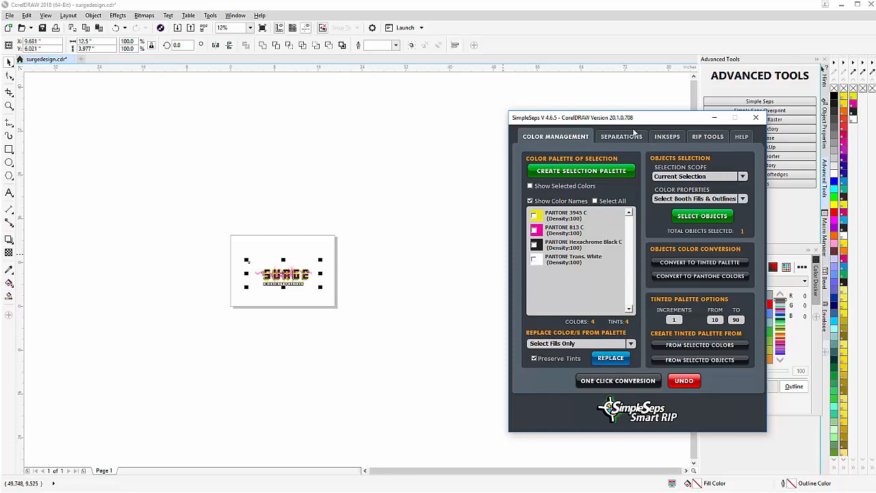
# Set the separation raster type to HalfTones with a tinted, choked white base
pyautogui.click(620, 137)
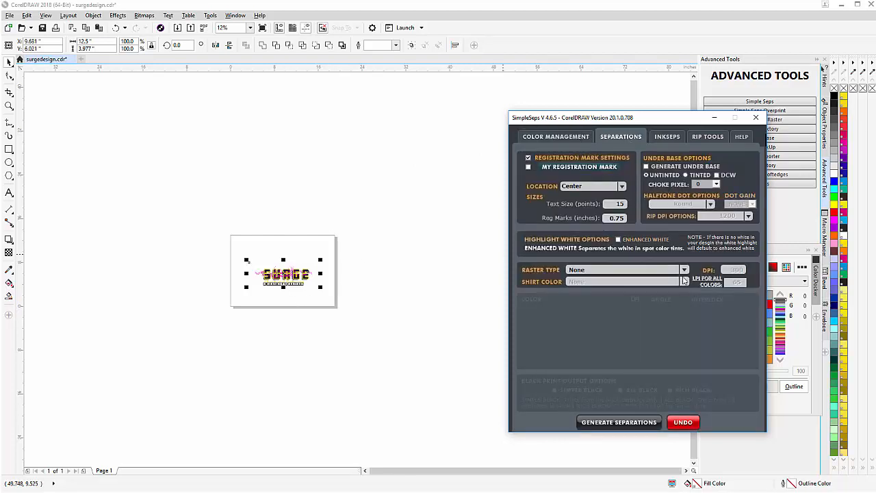
pyautogui.click(623, 269)
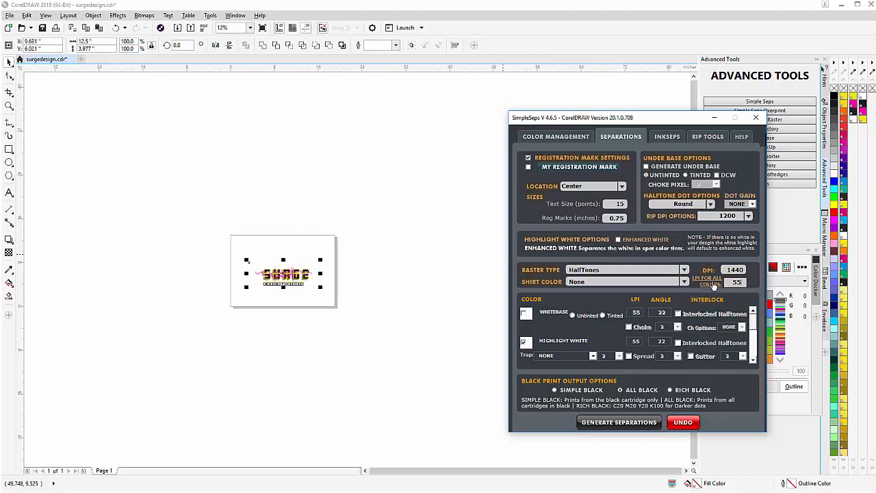
pyautogui.moveTo(607, 267)
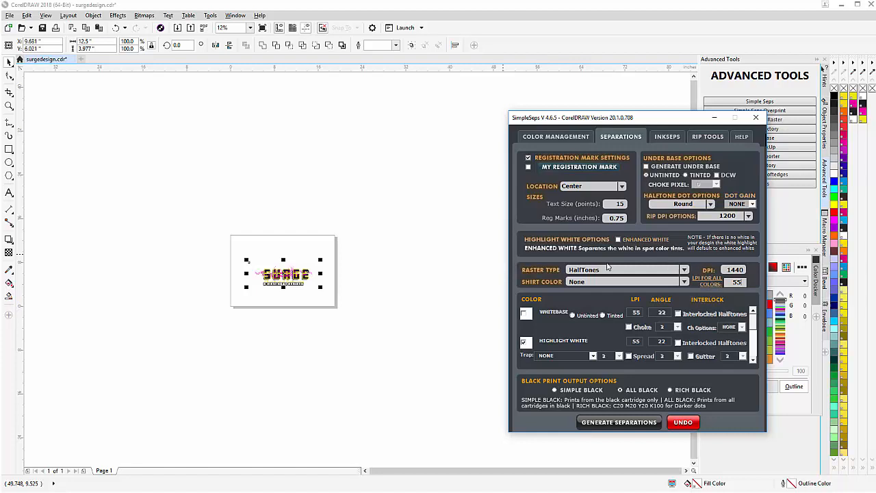
pyautogui.click(526, 313)
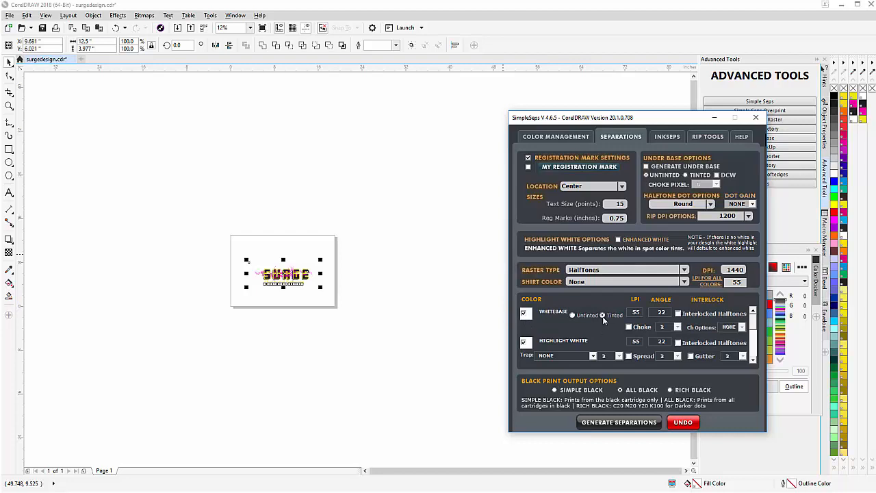
pyautogui.moveTo(582, 328)
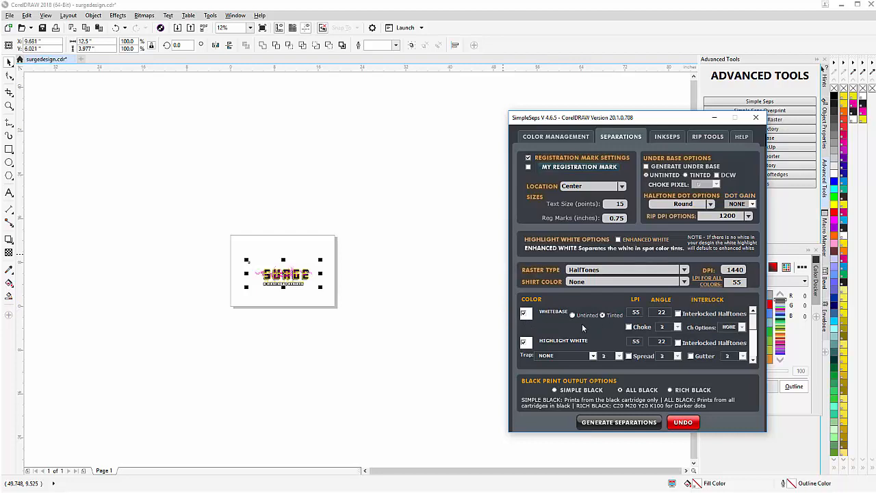
pyautogui.moveTo(611, 324)
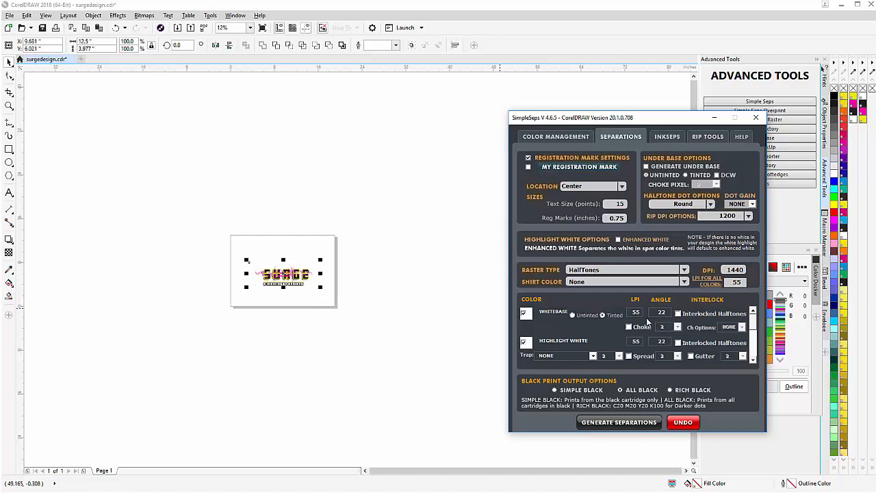
pyautogui.click(628, 327)
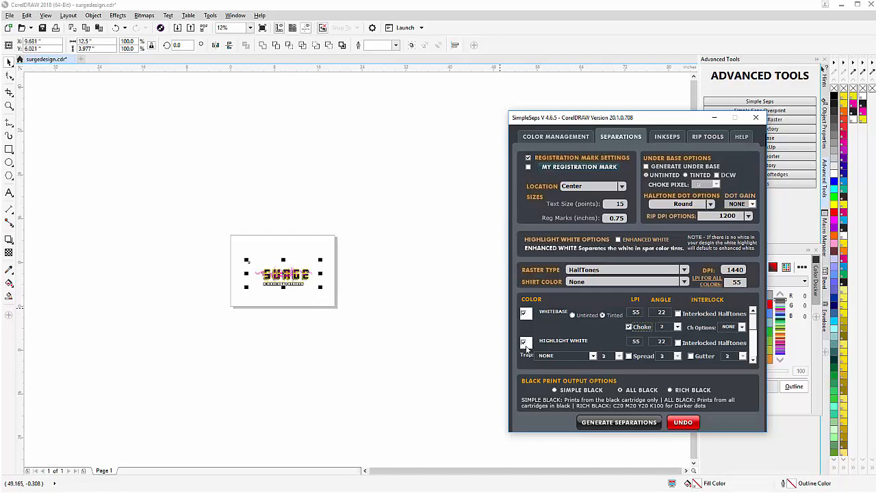
pyautogui.moveTo(525, 343)
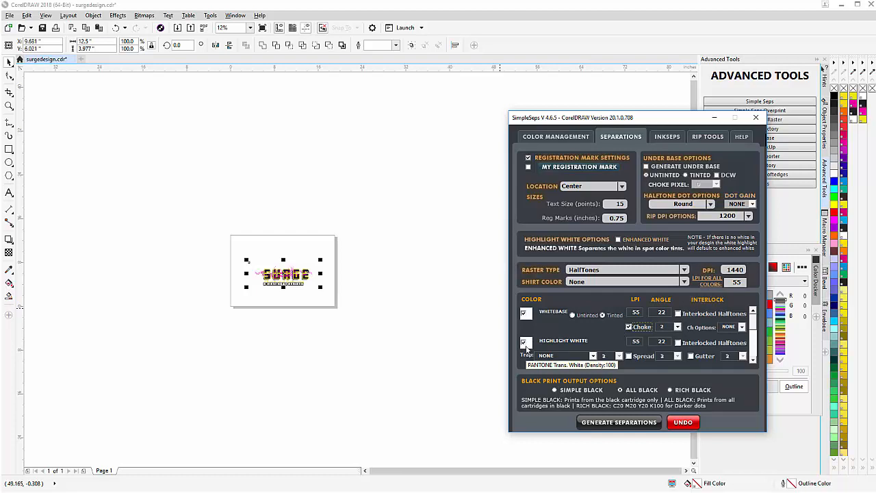
pyautogui.moveTo(776, 332)
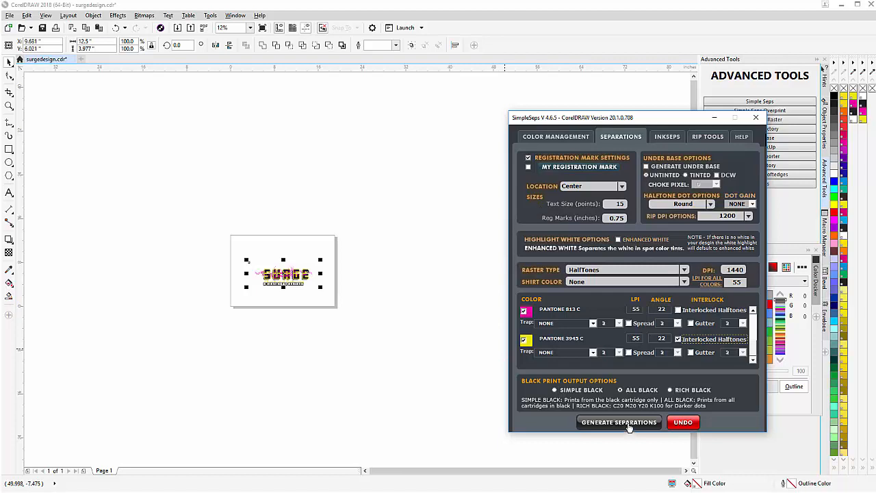
# Generate the halftone separations and close SimpleSeps
pyautogui.click(619, 423)
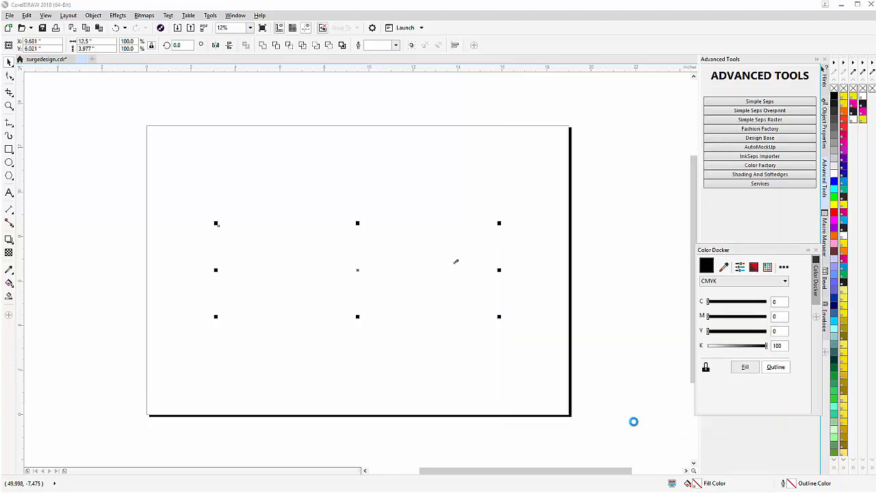
pyautogui.click(759, 101)
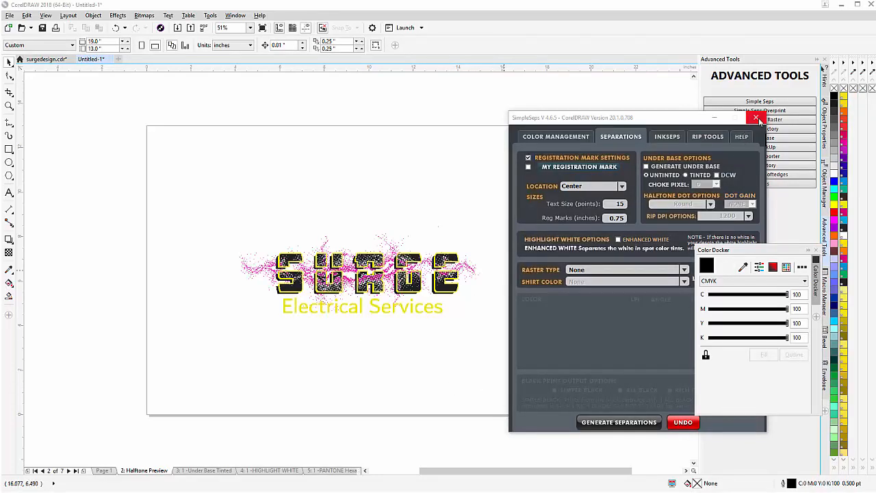
pyautogui.click(755, 118)
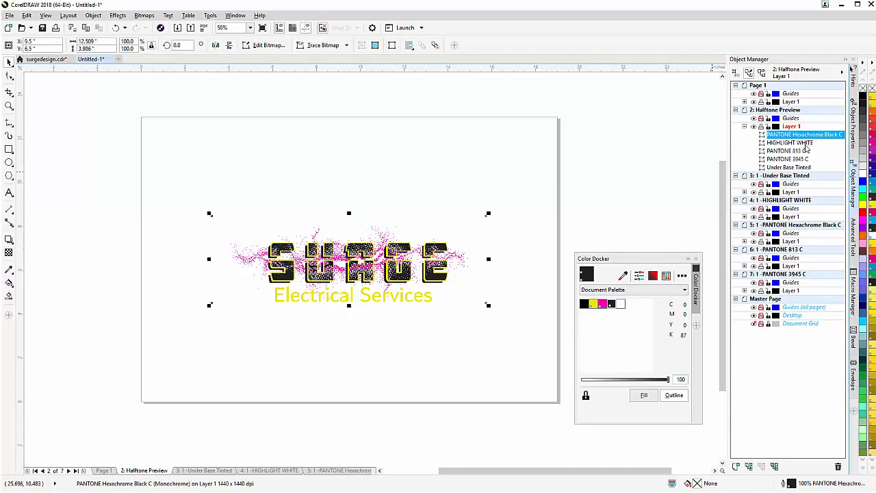
# Move HIGHLIGHT WHITE below the Pantone plates and select all five Halftone Preview plates
pyautogui.click(790, 142)
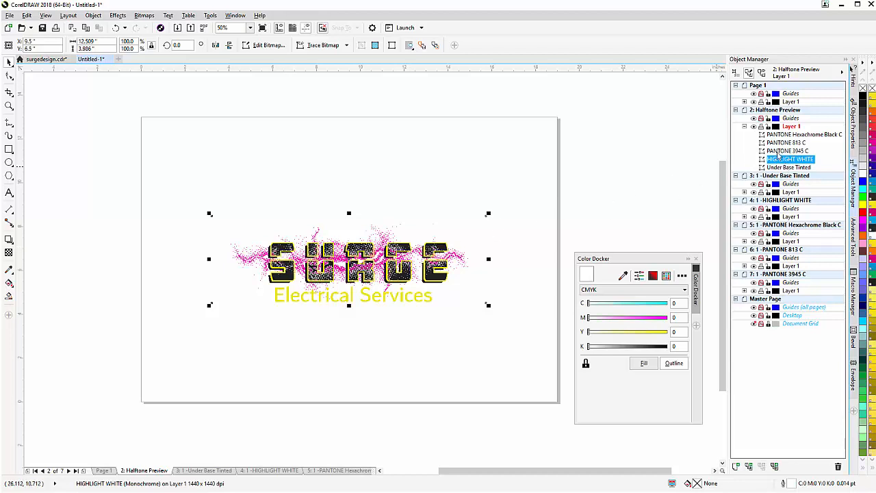
pyautogui.click(787, 151)
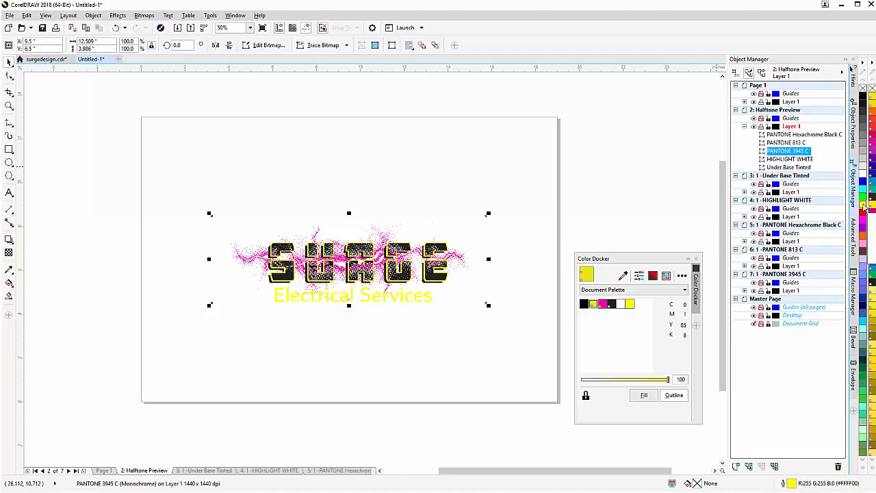
pyautogui.click(787, 143)
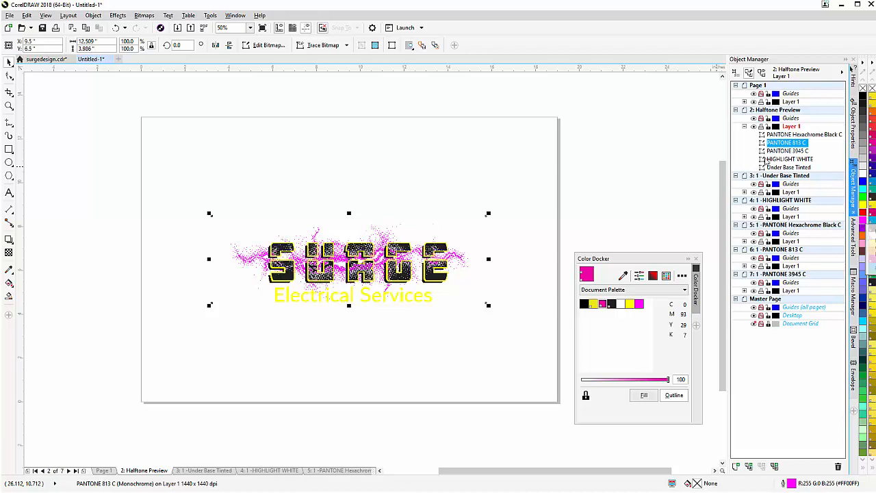
pyautogui.click(526, 164)
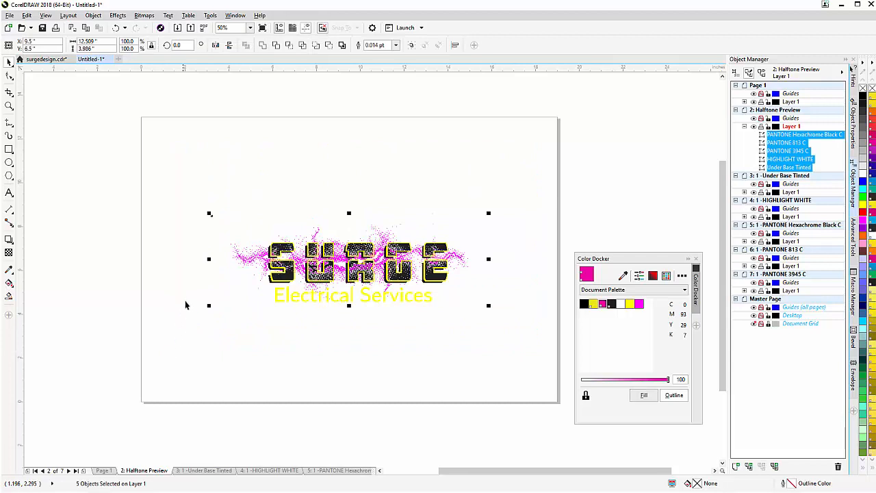
# Convert the selected plates to a 300 dpi RGB bitmap with transparent background
pyautogui.click(144, 15)
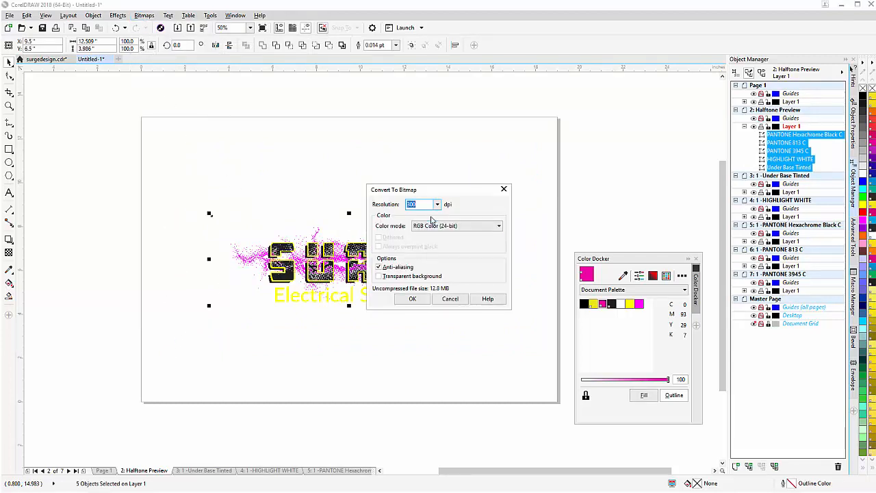
pyautogui.click(378, 276)
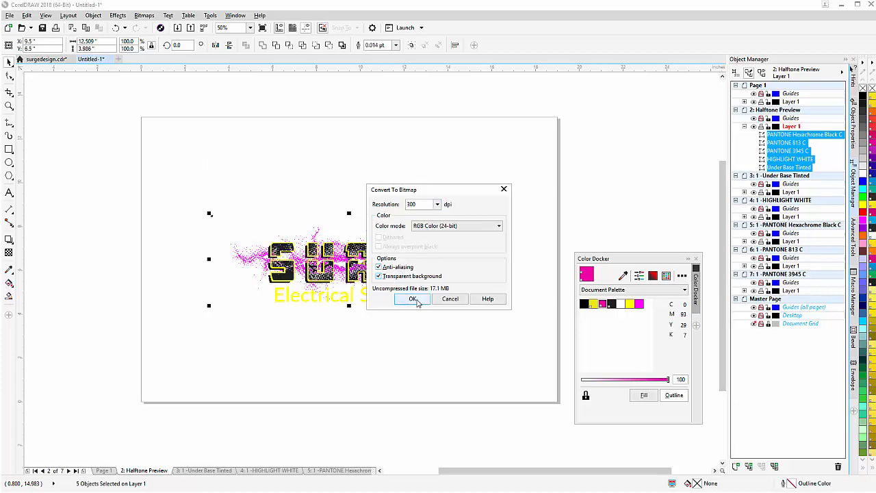
pyautogui.click(412, 299)
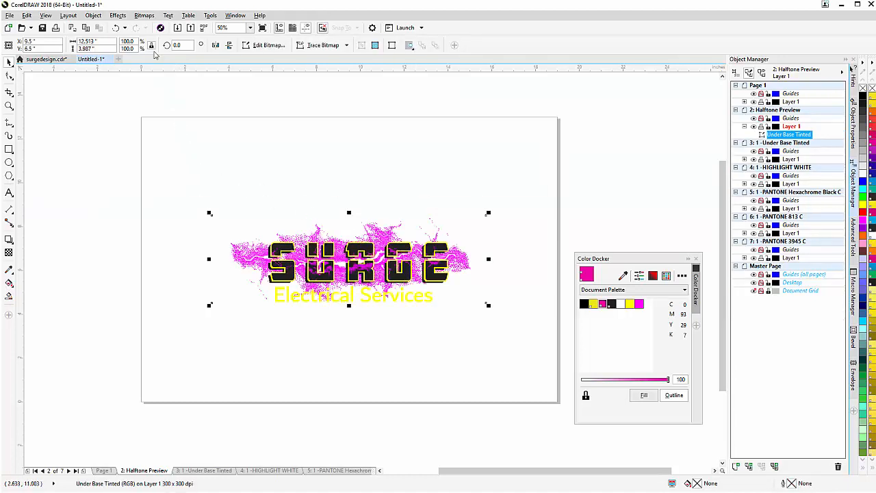
# Apply a 1-pixel Gaussian blur to the bitmap
pyautogui.click(144, 15)
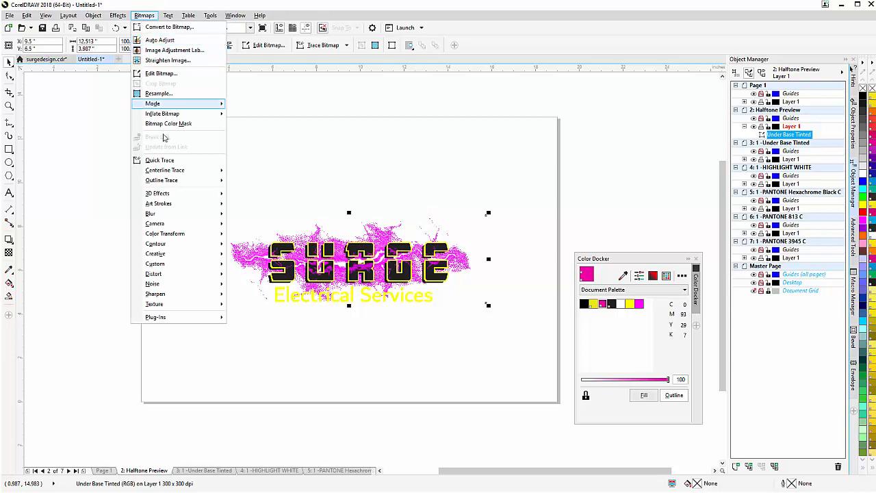
pyautogui.click(248, 231)
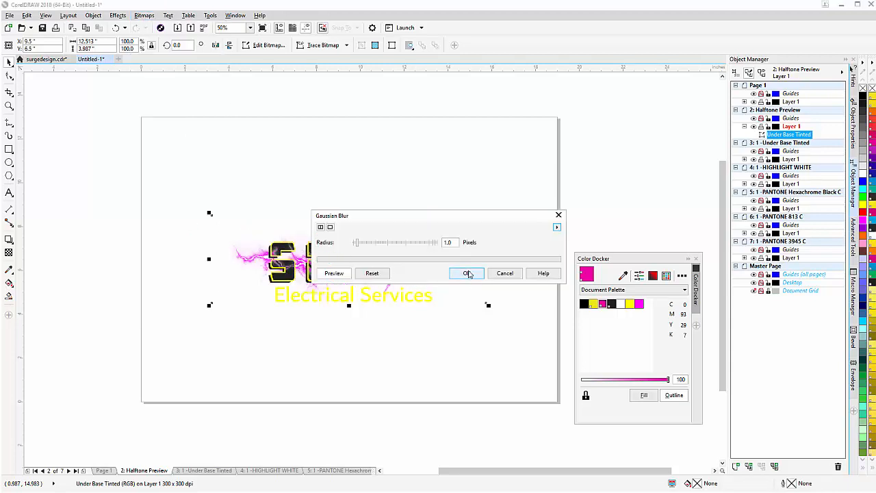
pyautogui.click(466, 273)
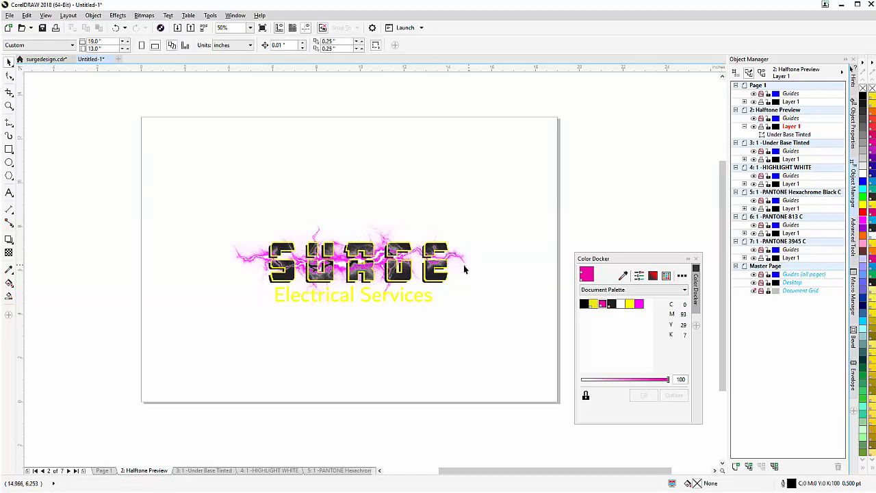
pyautogui.moveTo(39, 110)
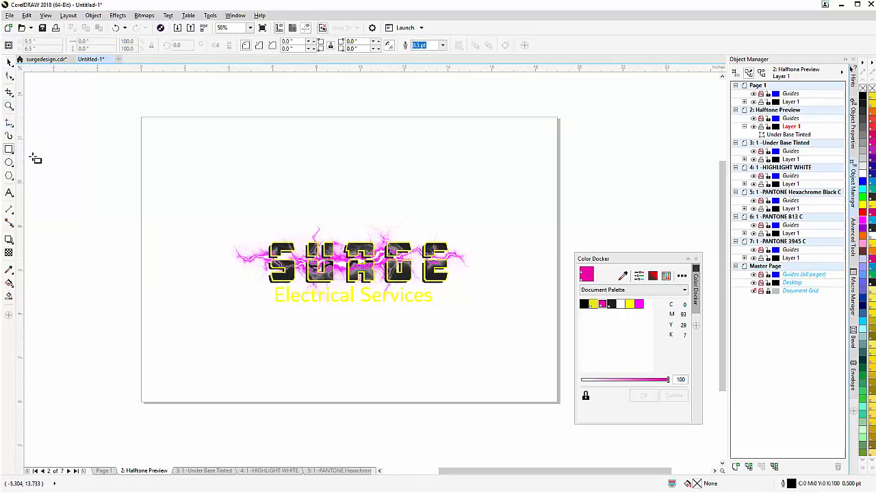
# Draw a large dark blue rectangle over the design and send it to the back
pyautogui.moveTo(193, 177); pyautogui.dragTo(520, 339)
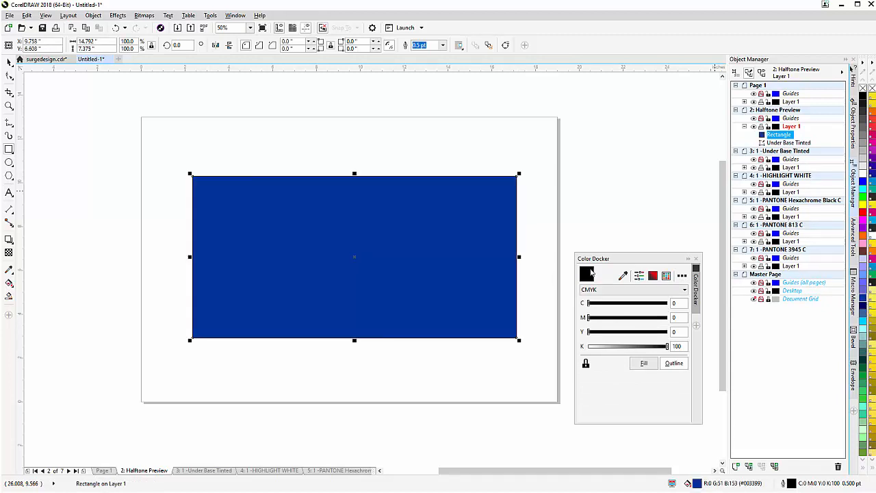
pyautogui.rightClick(354, 256)
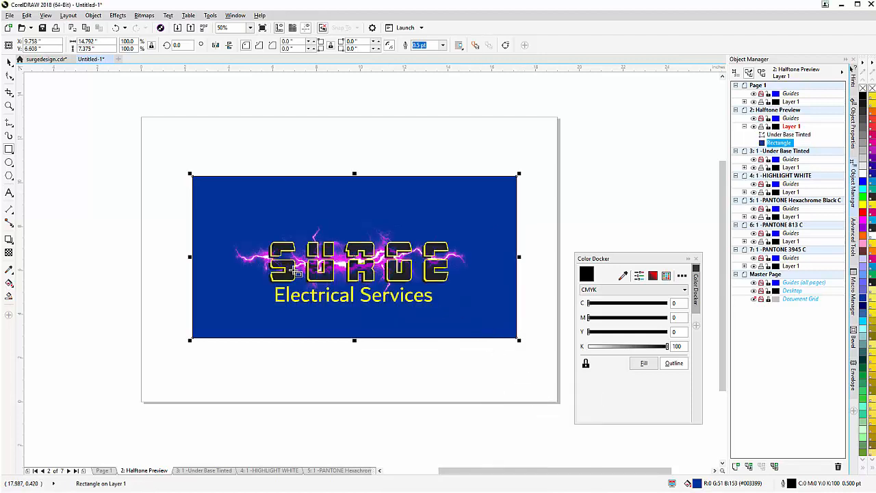
pyautogui.moveTo(445, 325)
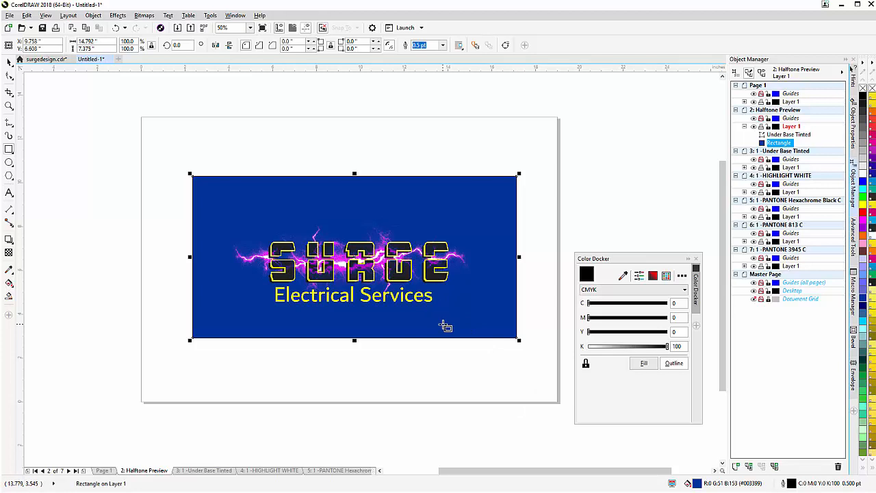
pyautogui.moveTo(284, 268)
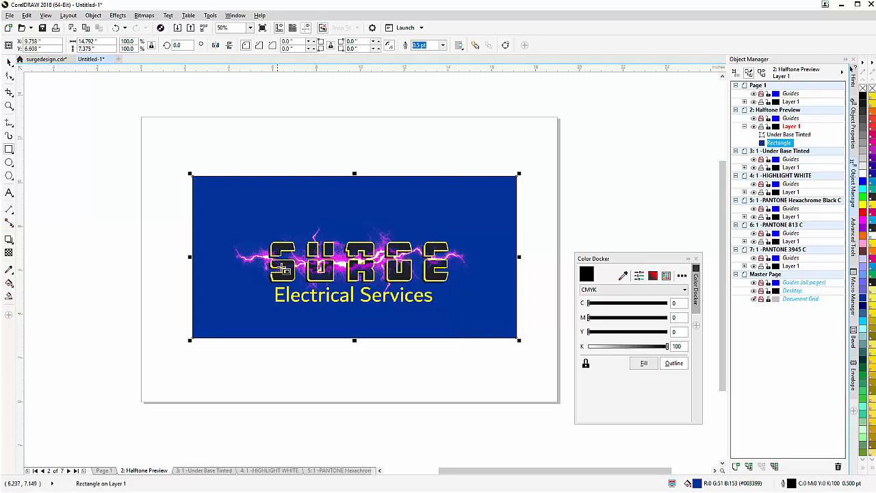
pyautogui.moveTo(426, 260)
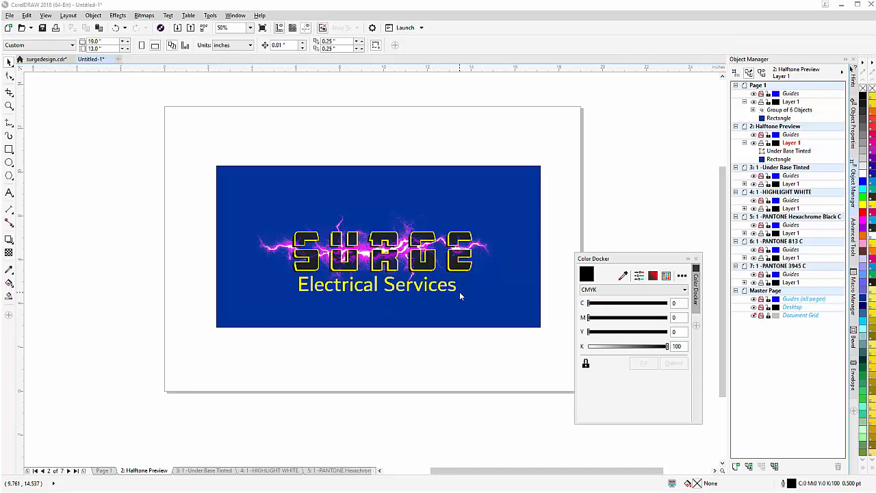
pyautogui.moveTo(451, 300)
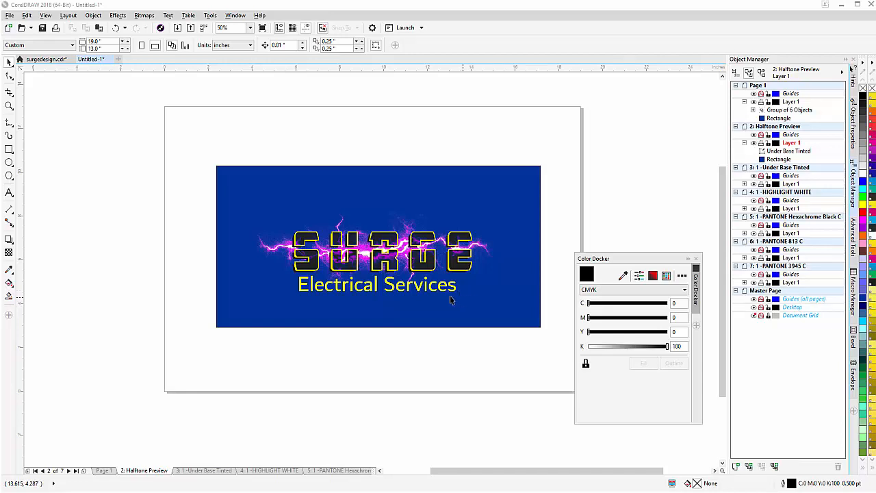
# Inspect the Under Base Tinted, HIGHLIGHT WHITE and PANTONE Hexachrome Black C plate pages
pyautogui.click(204, 470)
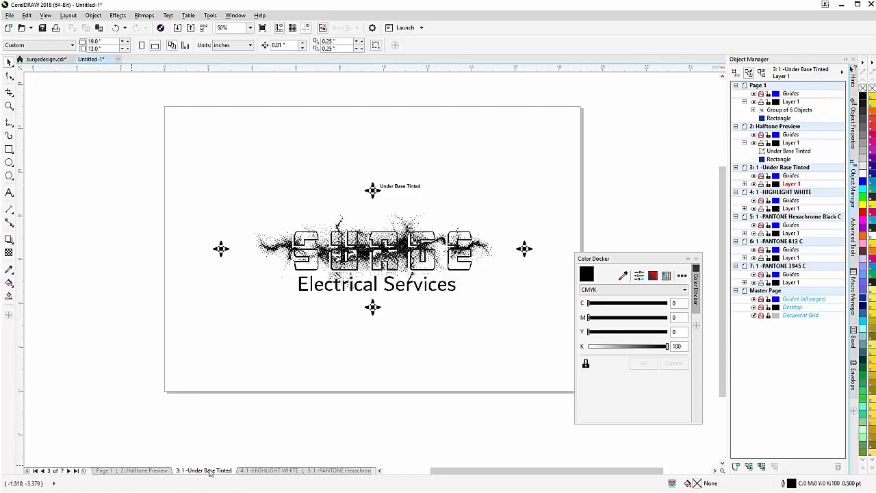
pyautogui.moveTo(433, 336)
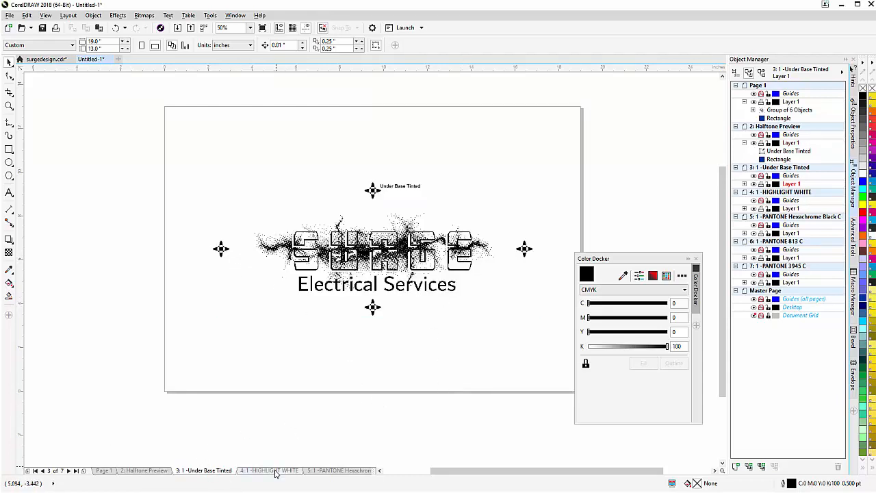
pyautogui.click(268, 470)
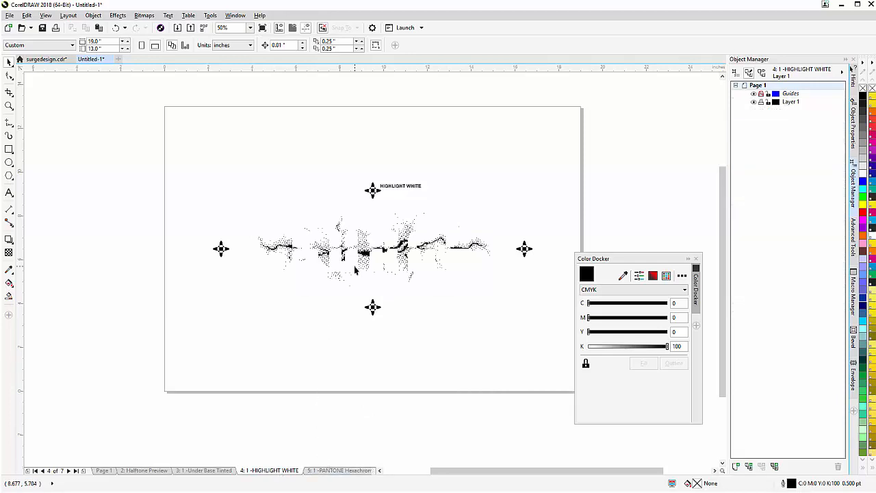
pyautogui.click(373, 249)
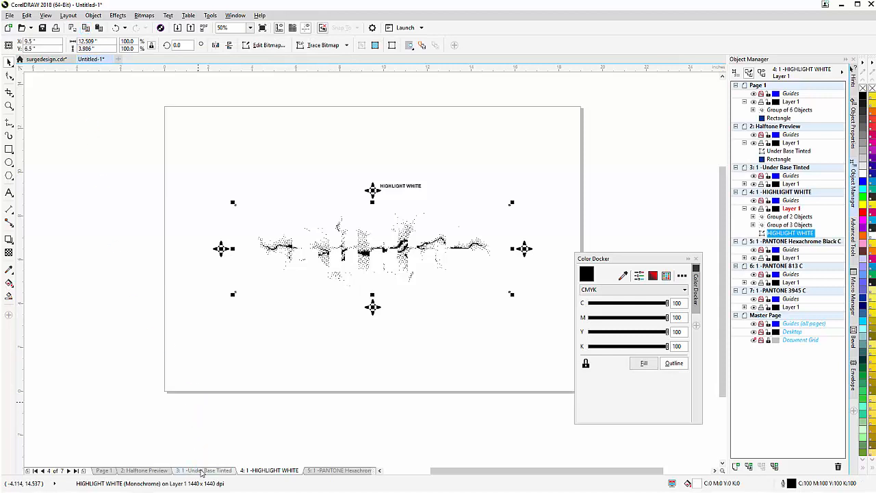
pyautogui.click(204, 470)
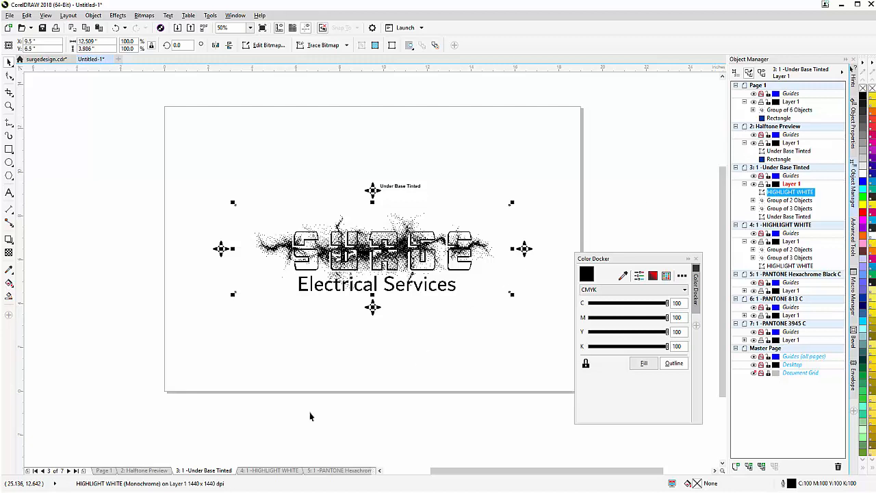
pyautogui.click(269, 470)
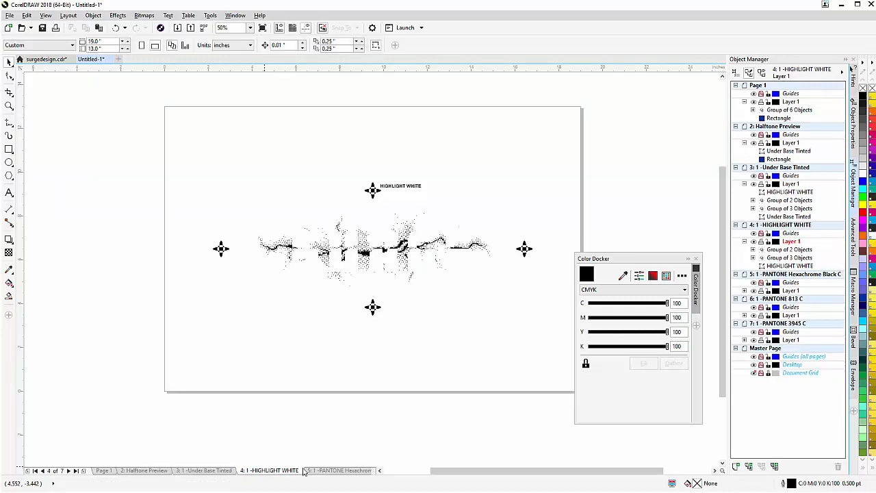
pyautogui.click(336, 470)
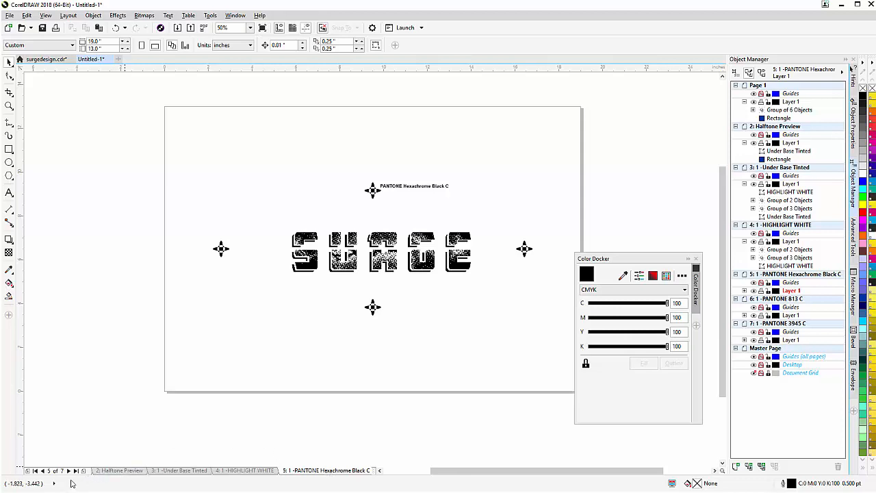
# View the PANTONE 813 C and 3945 C plates, then step back to Halftone Preview
pyautogui.click(69, 470)
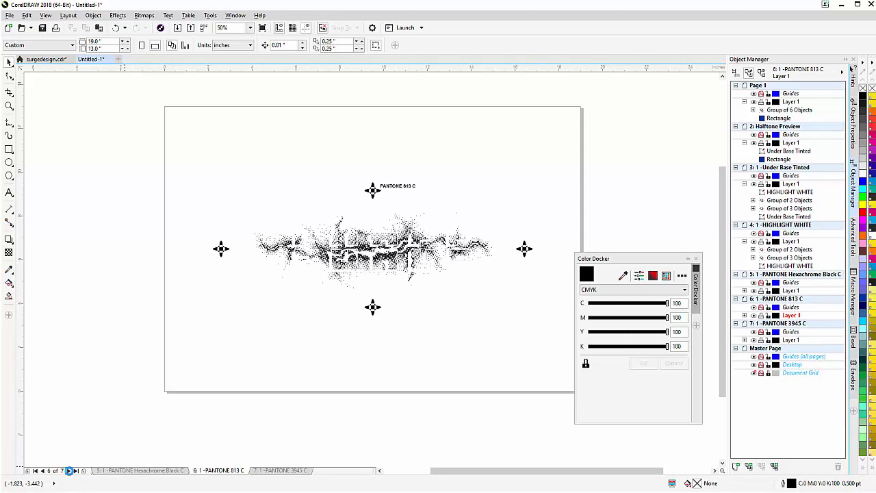
pyautogui.click(280, 470)
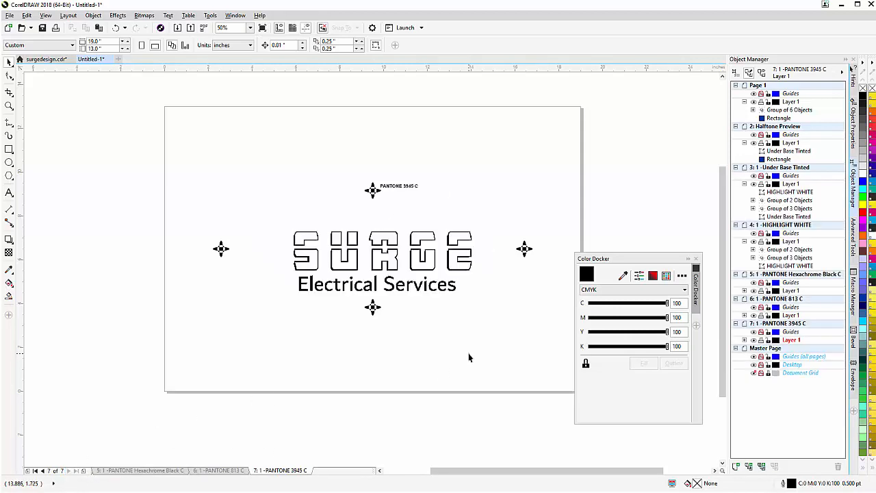
pyautogui.moveTo(299, 253)
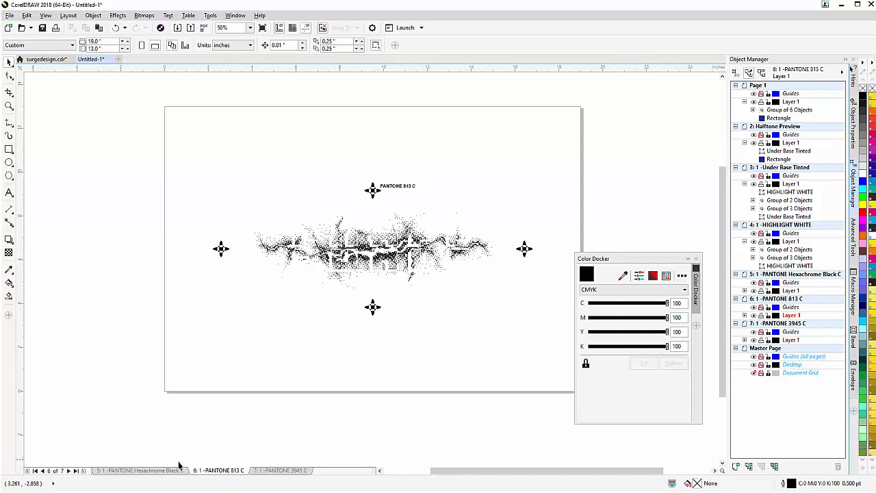
pyautogui.click(43, 470)
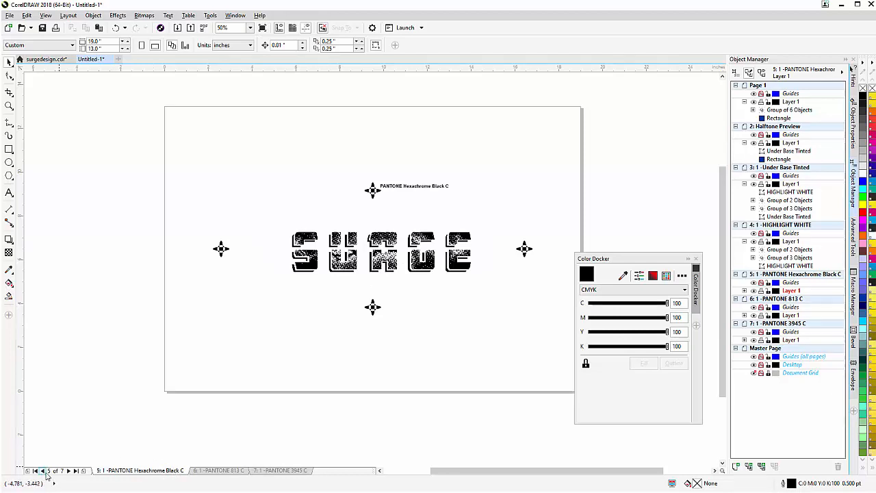
pyautogui.click(43, 470)
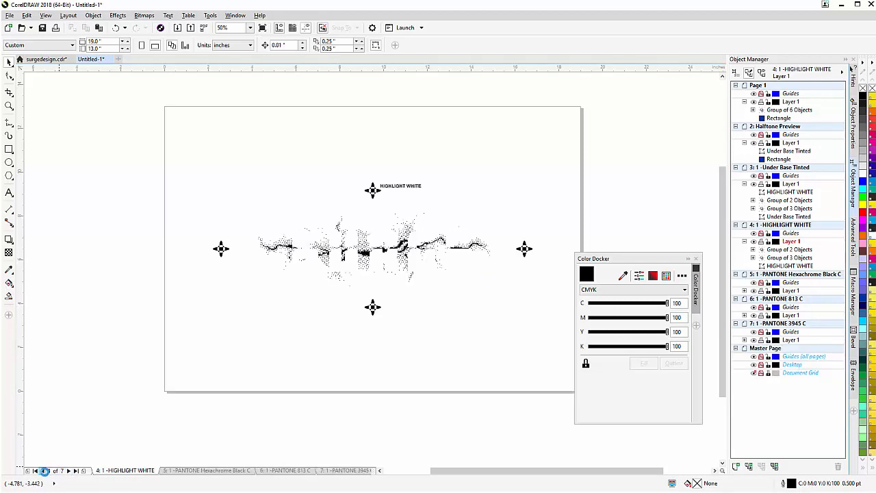
pyautogui.click(119, 470)
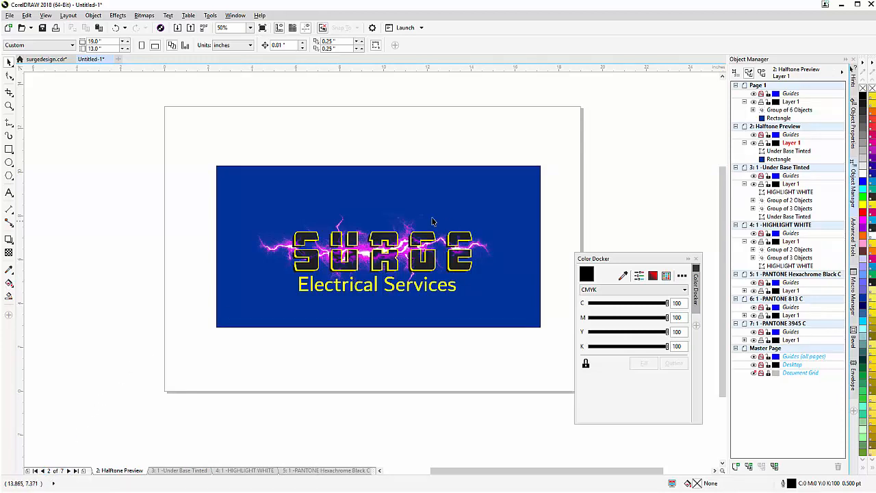
pyautogui.moveTo(324, 305)
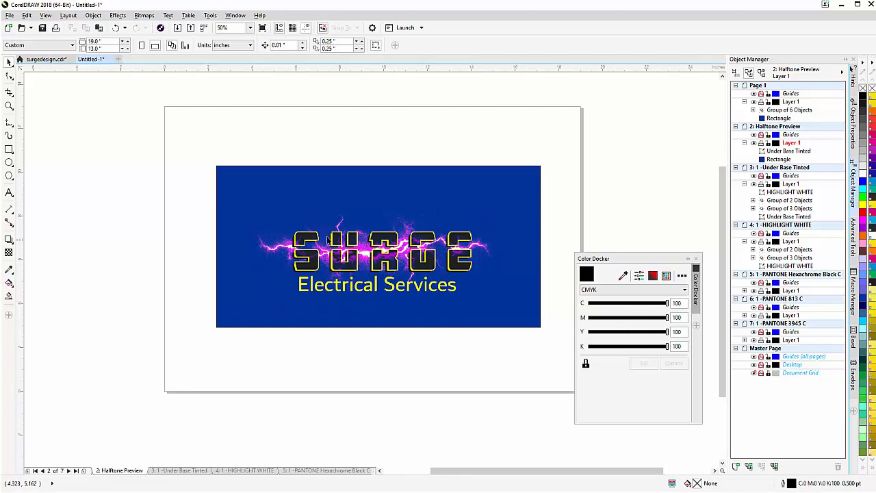
pyautogui.moveTo(456, 284)
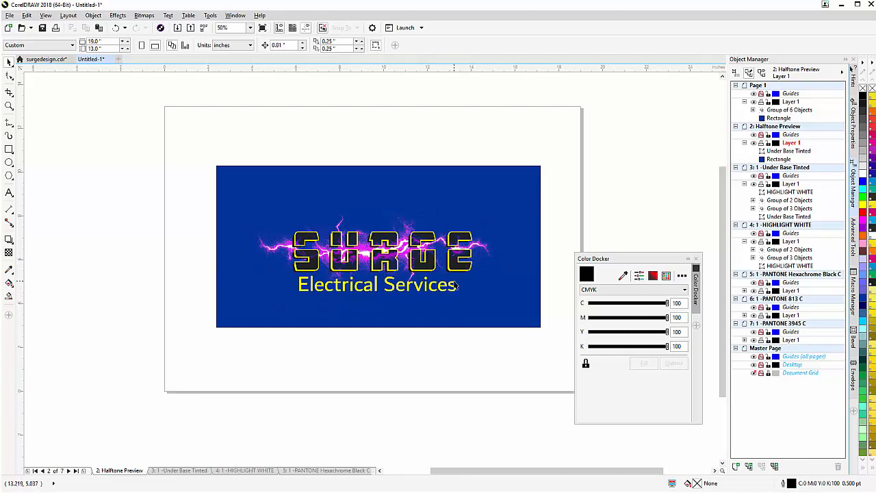